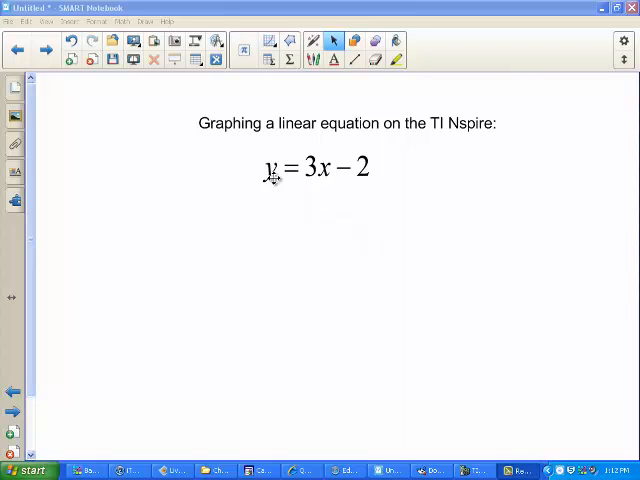
mouse_move(263, 153)
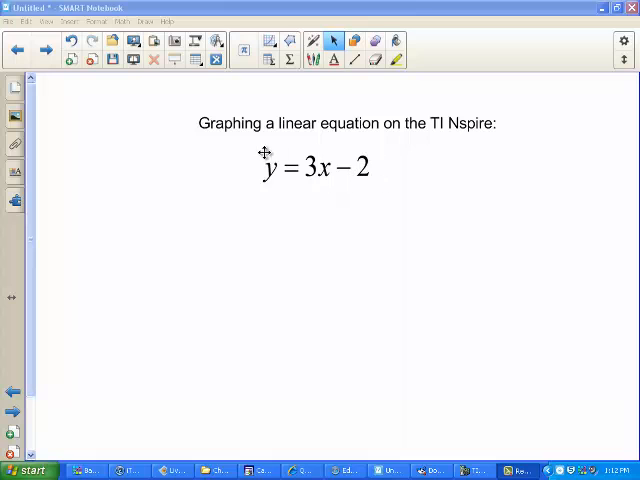
mouse_move(493, 309)
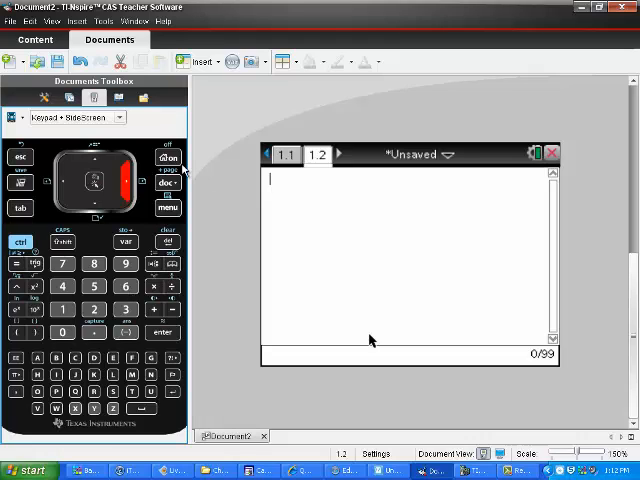
Start a new document, discarding the old one without saving.
left_click(167, 158)
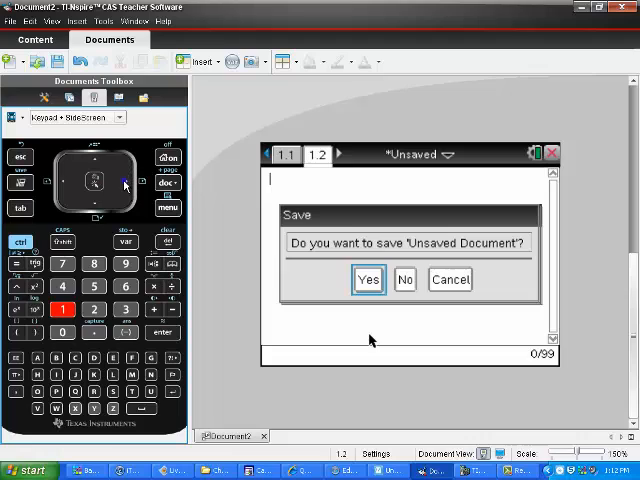
left_click(405, 279)
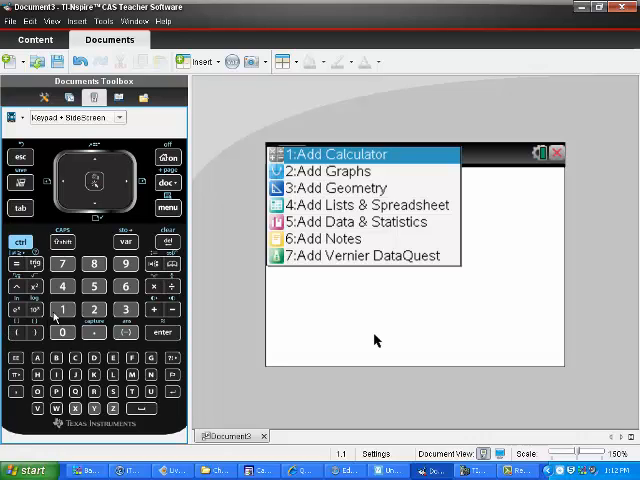
Add a Graphs page to the new document and focus its function entry line.
left_click(327, 171)
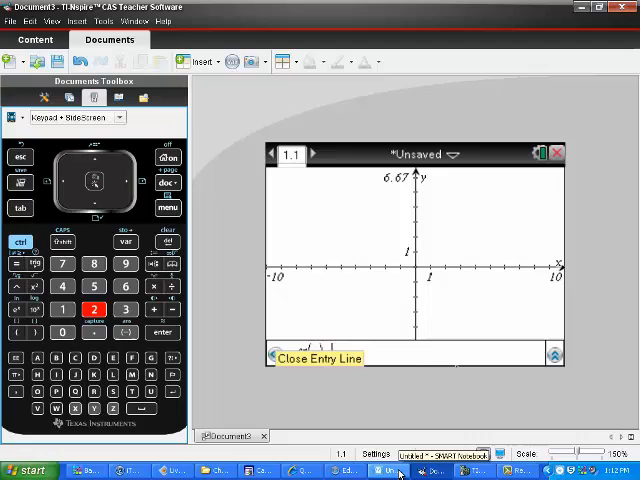
left_click(388, 470)
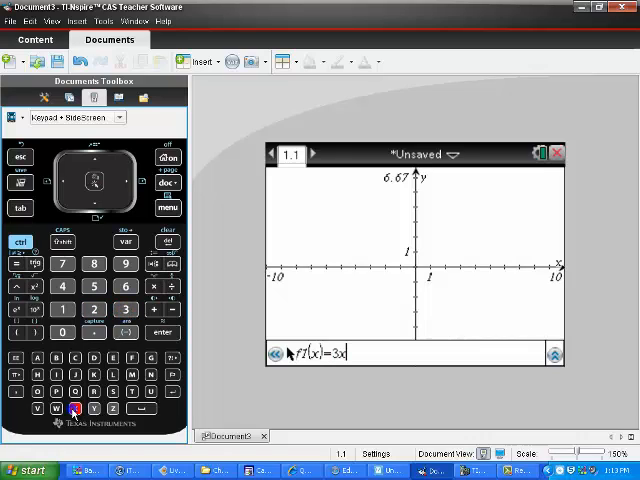
Complete the function entry as f1(x)=3x-2 using the keypad minus and 2.
left_click(170, 309)
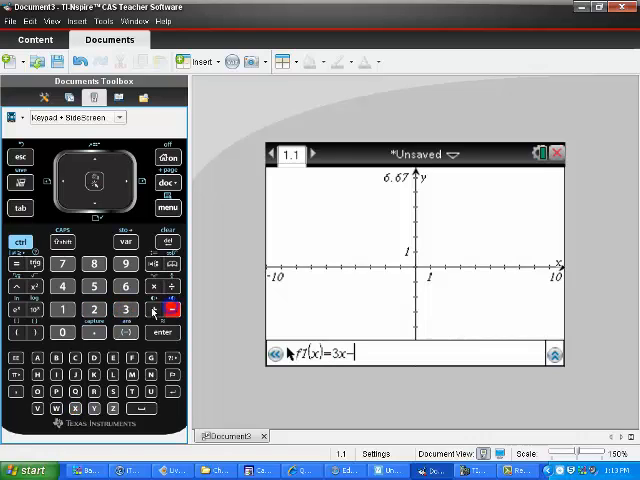
left_click(162, 332)
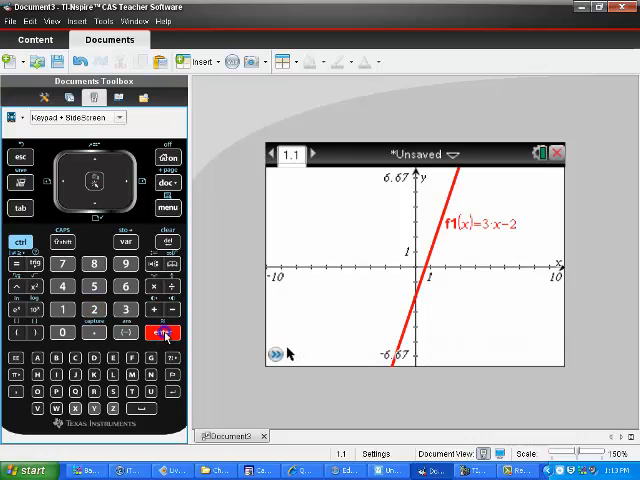
Plot f1(x)=3x-2 as a red line and reopen the entry line for f2.
left_click(162, 332)
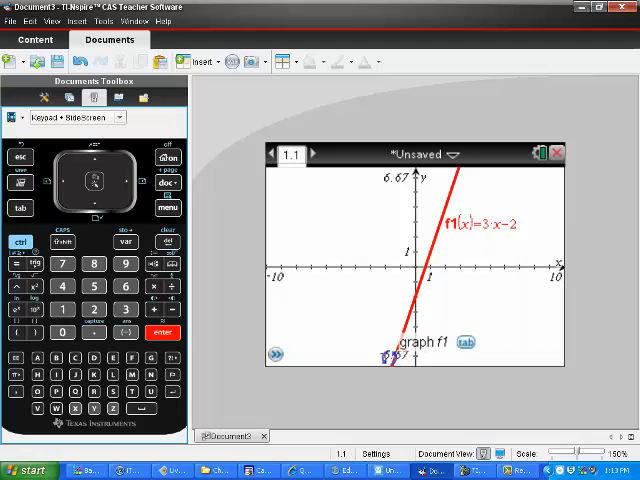
left_click(388, 470)
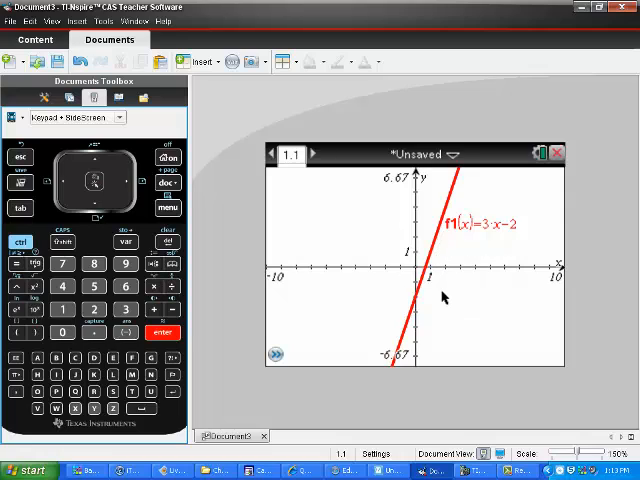
mouse_move(287, 327)
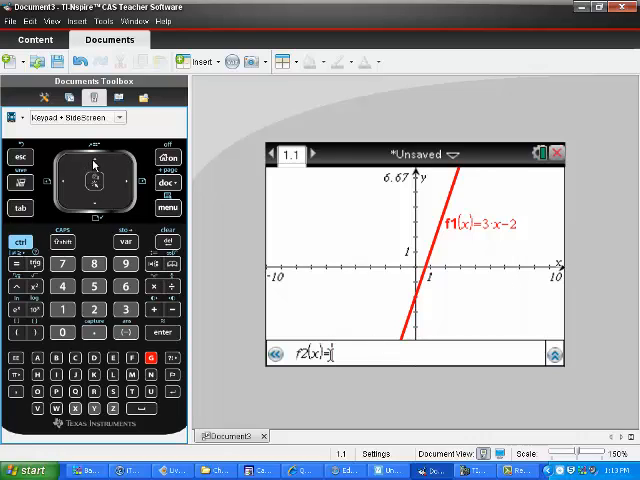
Recall the f1(x)=3x-2 definition in the entry line and open the document menu.
left_click(95, 160)
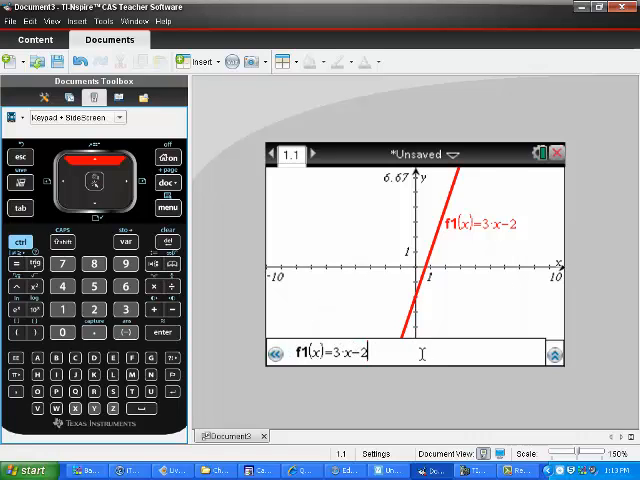
mouse_move(352, 320)
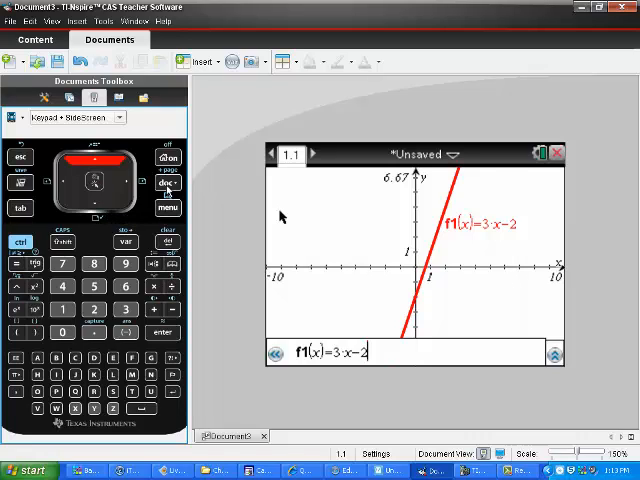
left_click(167, 183)
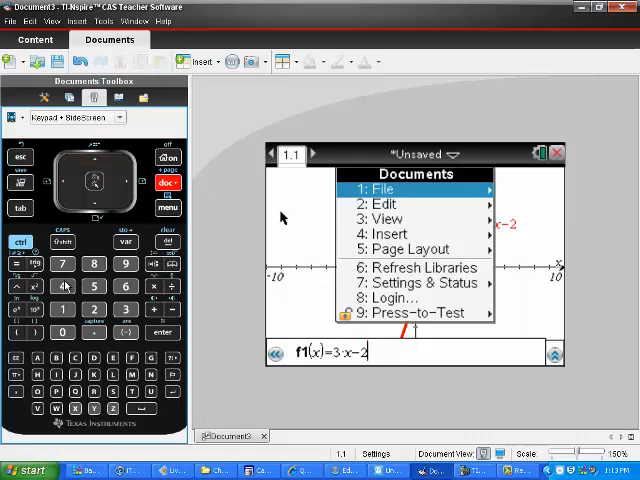
Open the Insert submenu listing Problem, Page, Calculator and Graphs.
left_click(388, 233)
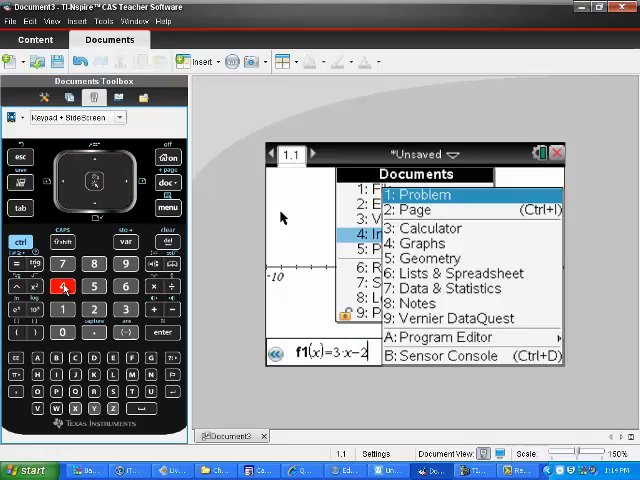